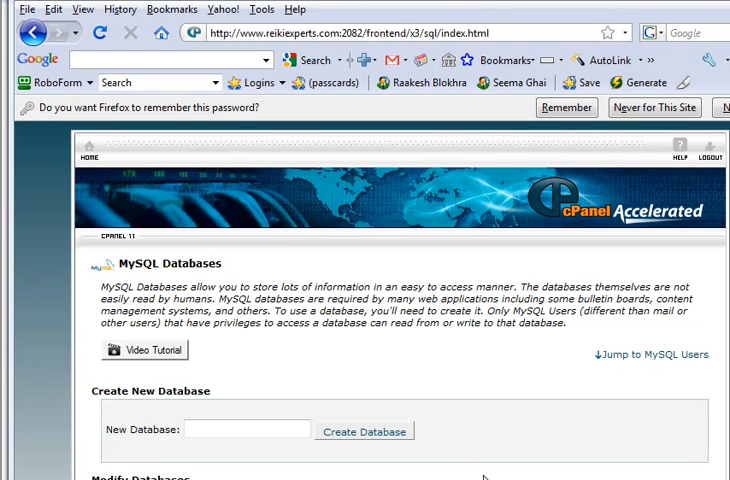
mouse_move(544, 390)
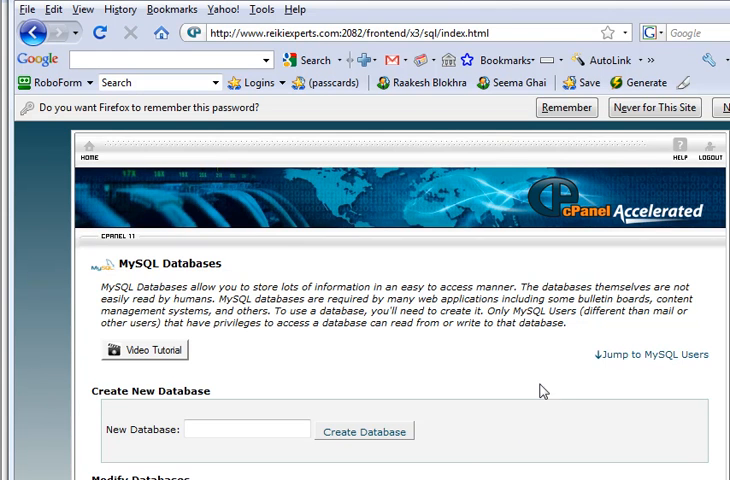
mouse_move(463, 347)
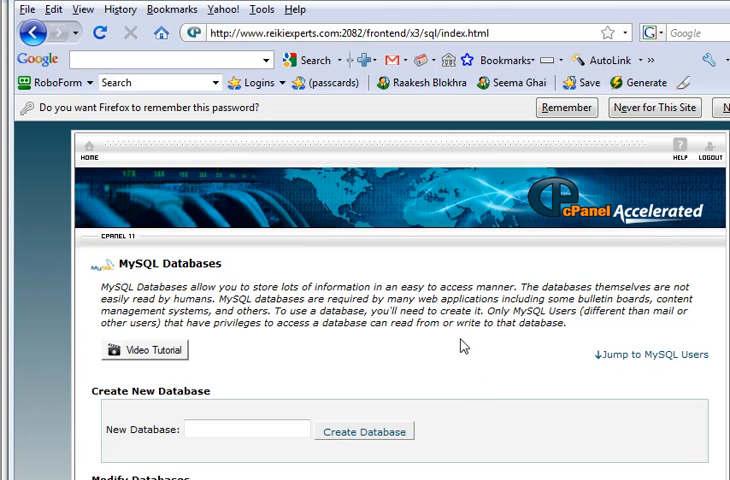
mouse_move(463, 345)
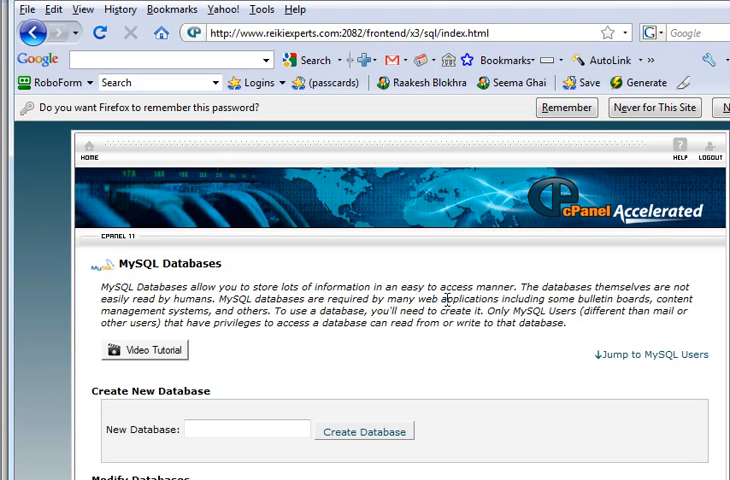
Enter the suggested name 'drupal' in cPanel's new database field
scroll(down, 3)
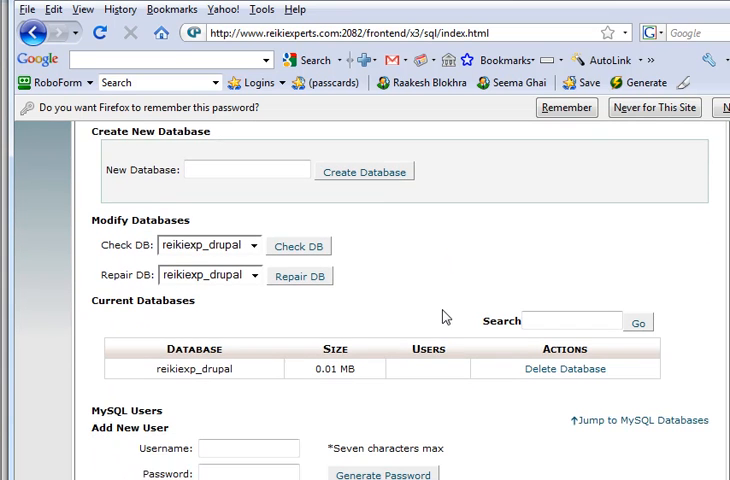
scroll(down, 3)
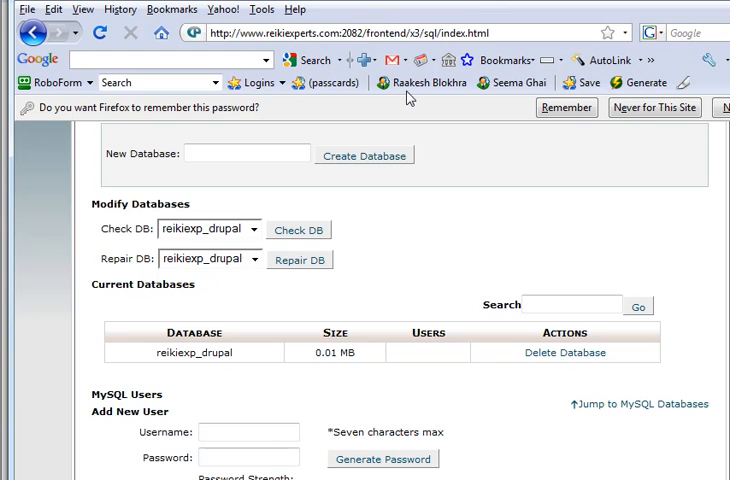
mouse_move(444, 307)
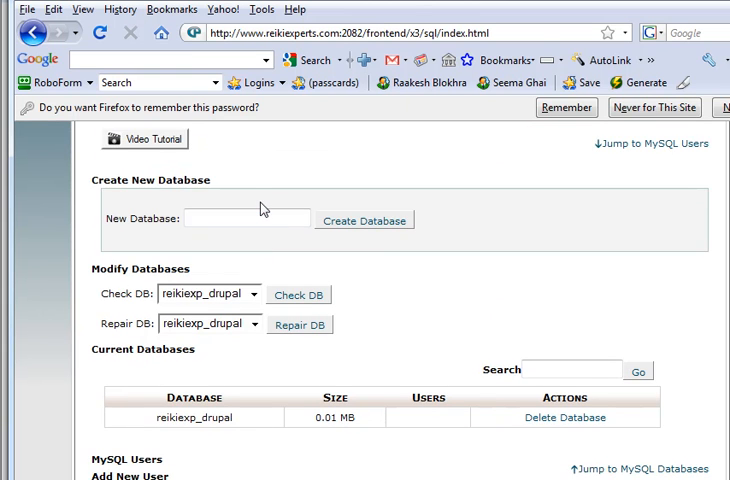
scroll(down, 3)
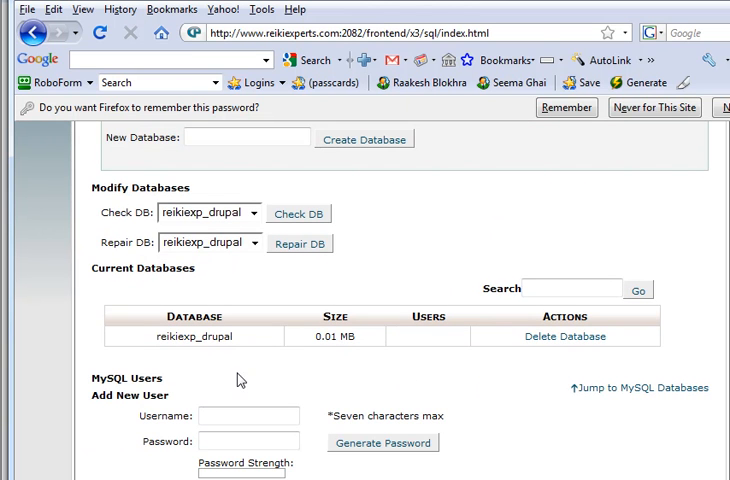
mouse_move(313, 363)
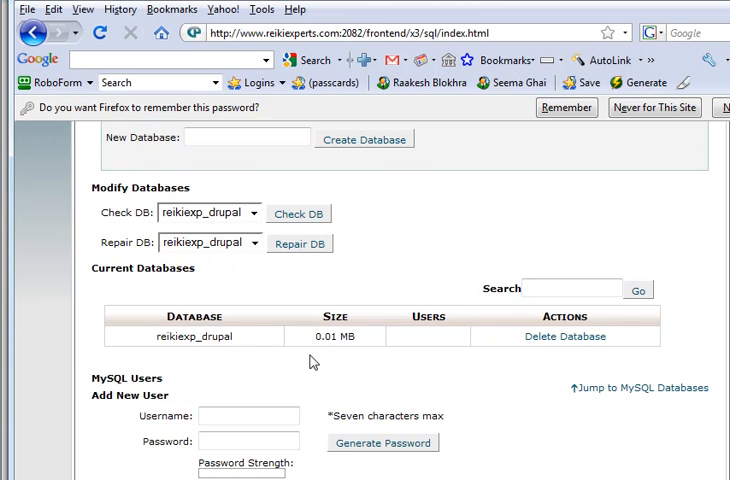
scroll(up, 3)
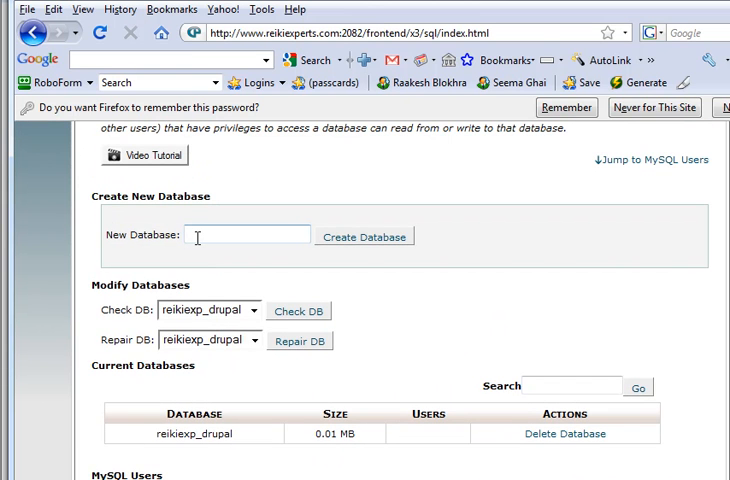
click(247, 236)
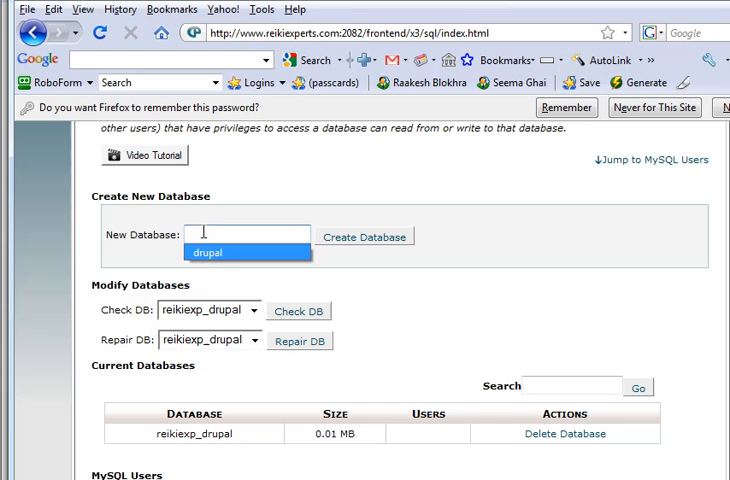
click(207, 252)
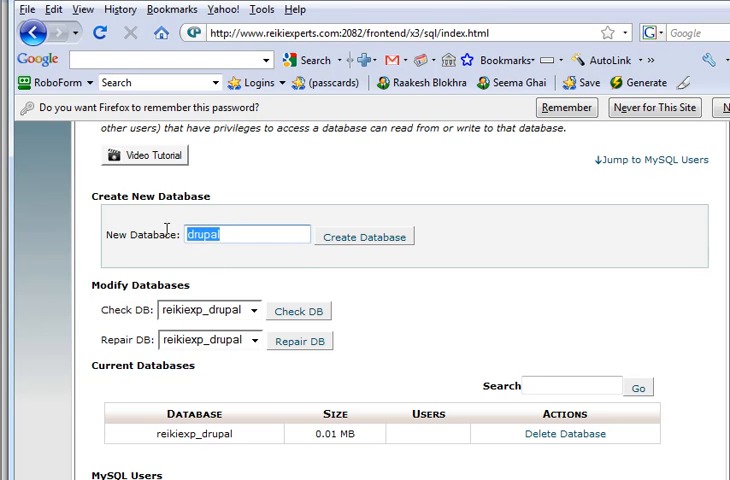
click(247, 234)
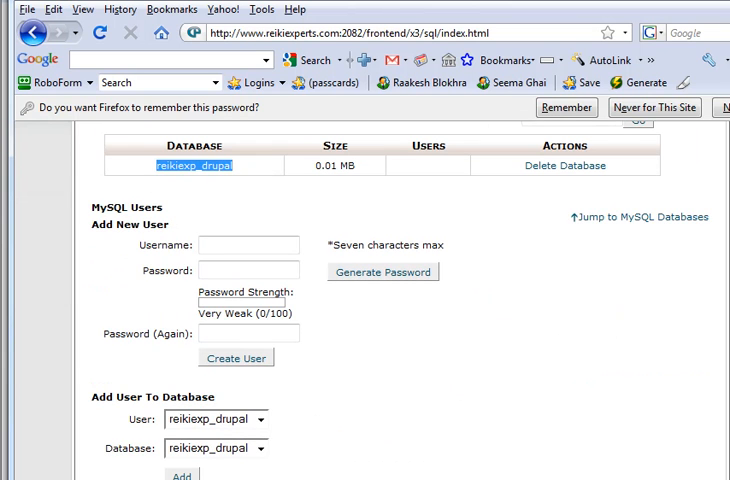
Add user reikiexp_drupal to the reikiexp_drupal database under Add User To Database
scroll(down, 3)
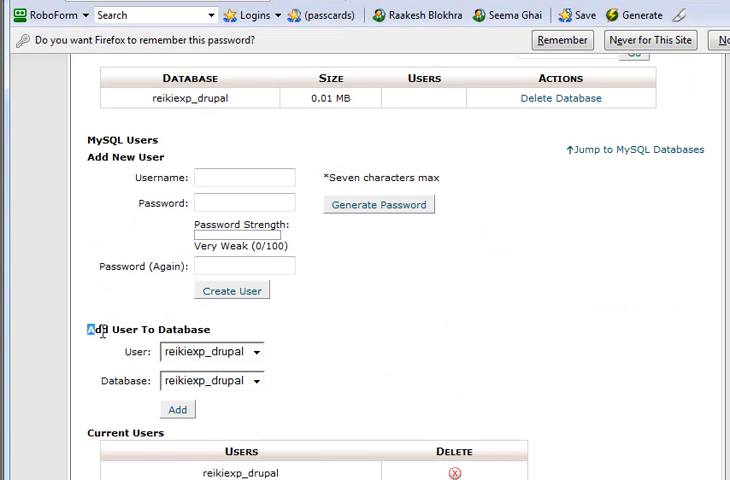
double_click(148, 329)
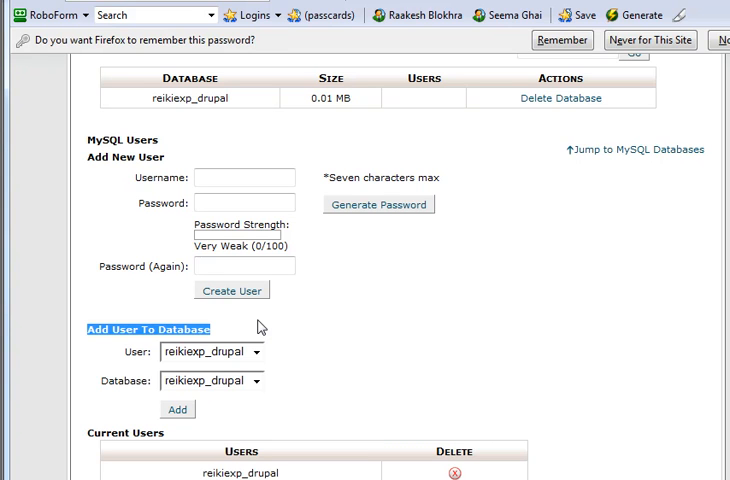
mouse_move(199, 424)
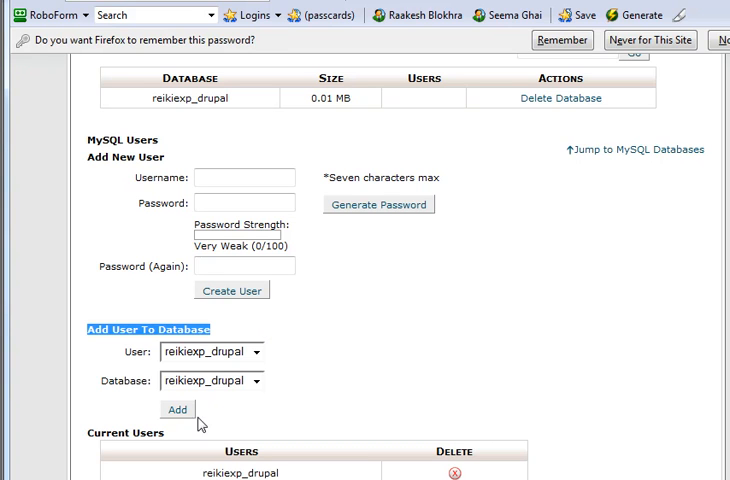
click(177, 409)
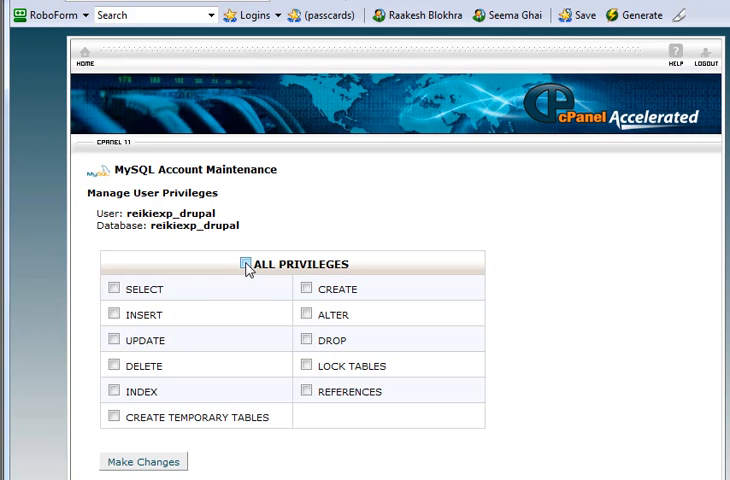
Grant reikiexp_drupal ALL PRIVILEGES on its database, then go back to MySQL Databases
click(247, 263)
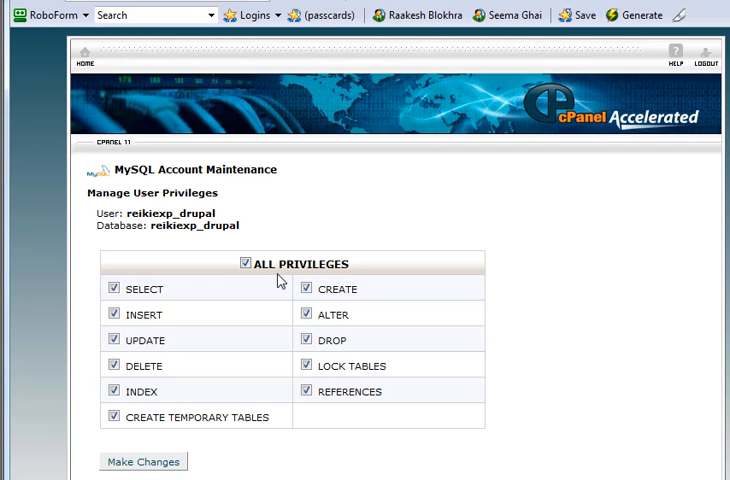
double_click(298, 263)
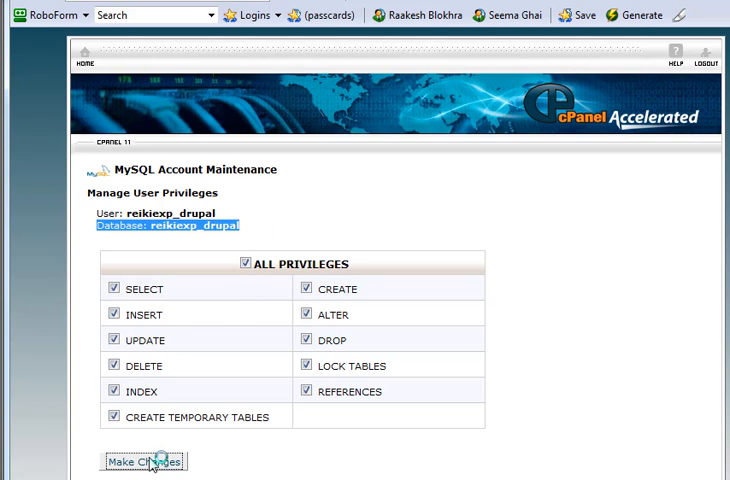
click(142, 461)
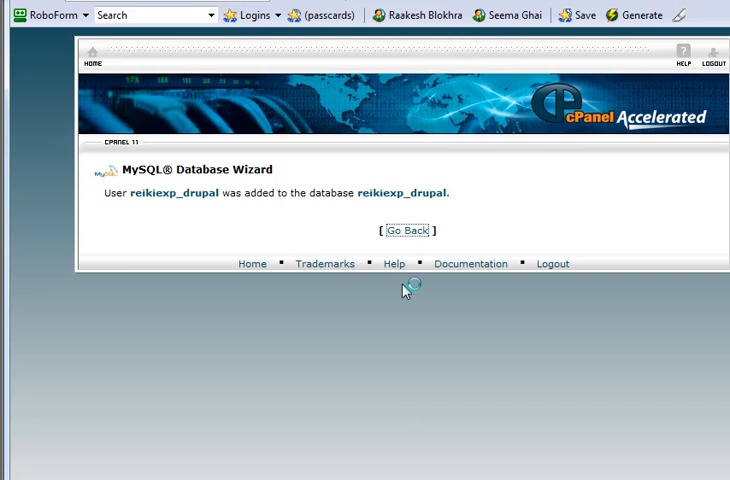
click(405, 230)
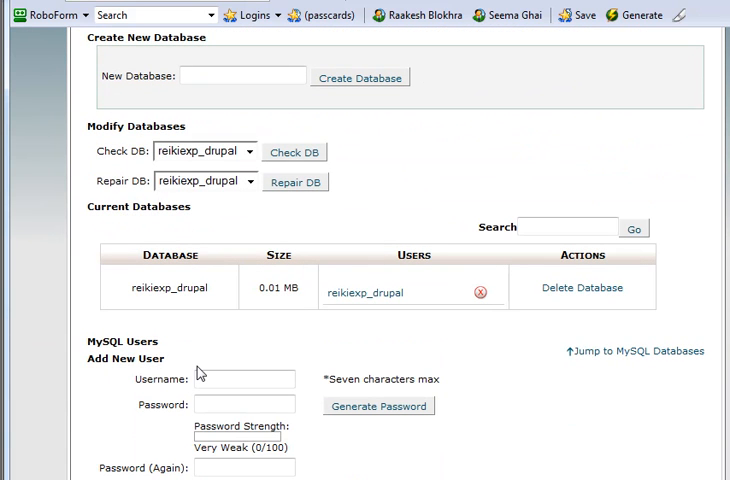
scroll(down, 3)
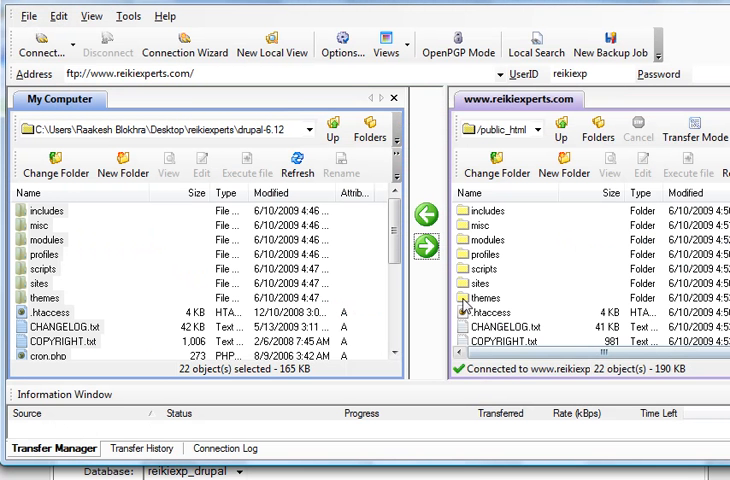
mouse_move(513, 302)
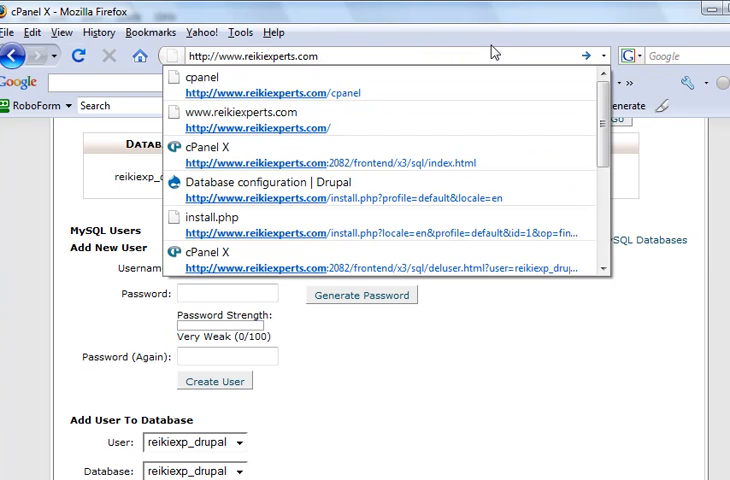
click(490, 56)
text(/install.php?profile=default)
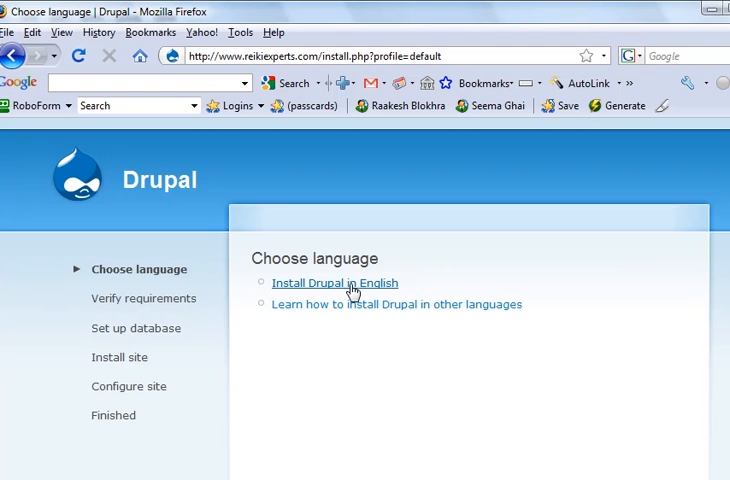
click(333, 282)
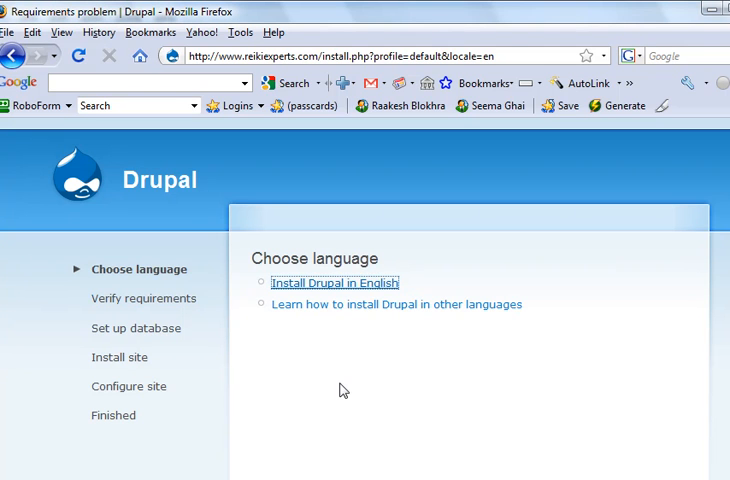
click(337, 282)
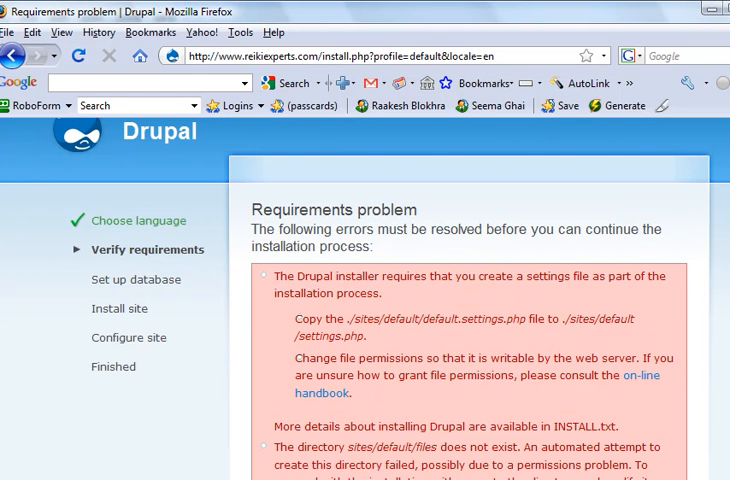
scroll(down, 3)
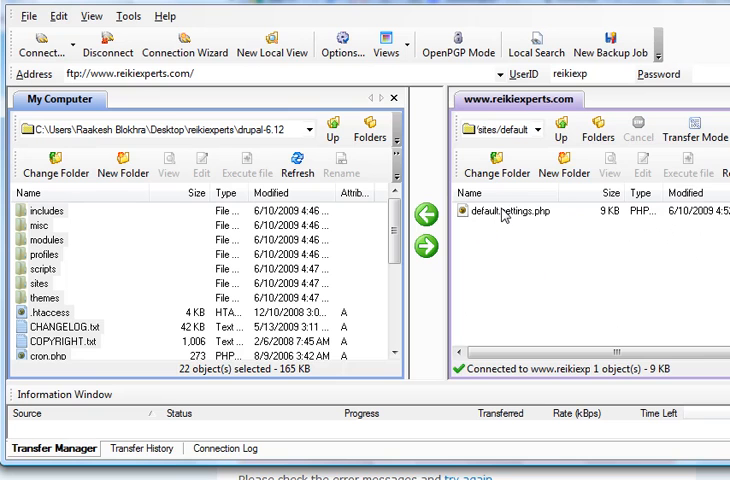
Rename remote default.settings.php to settings.php and upload local drupal-6.12/sites/default/default.settings.php
click(512, 211)
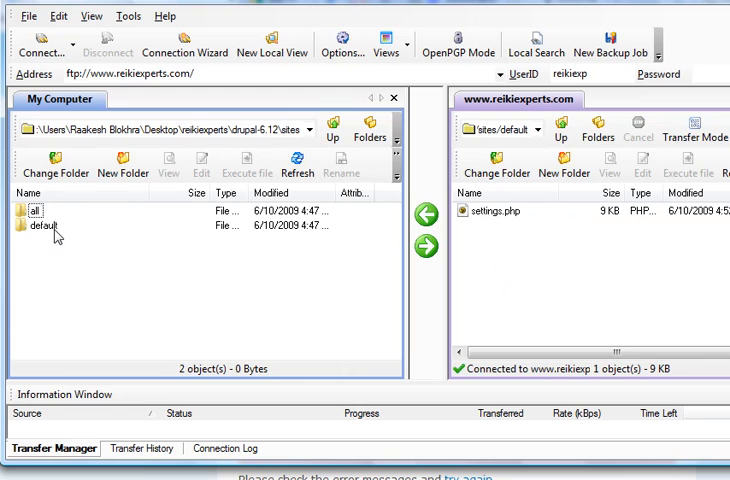
double_click(42, 223)
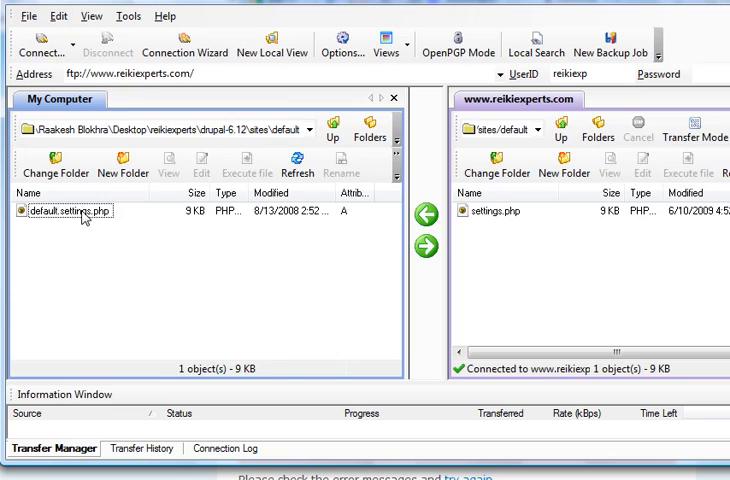
click(424, 244)
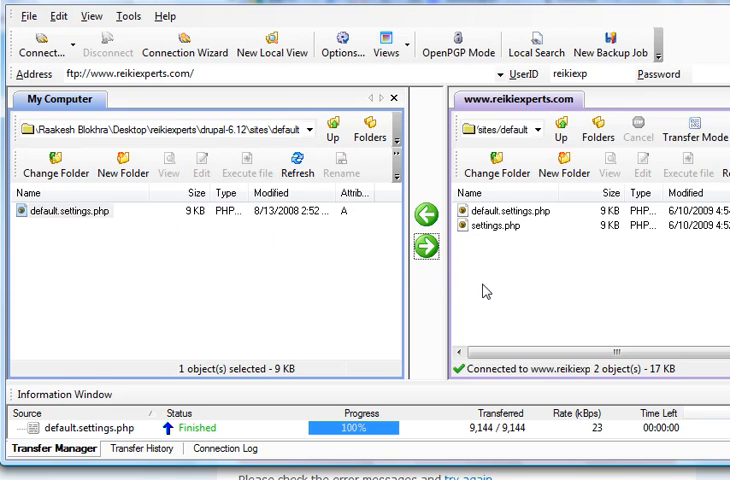
mouse_move(509, 288)
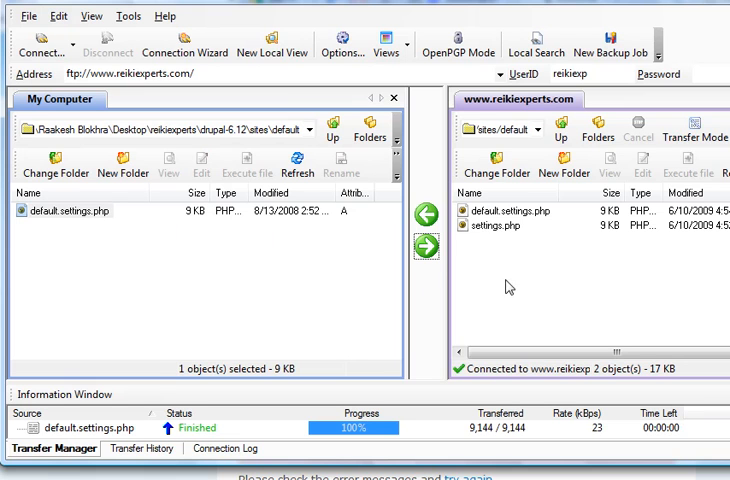
Create a server 'files' folder and set 777 permissions on it and settings.php
click(565, 163)
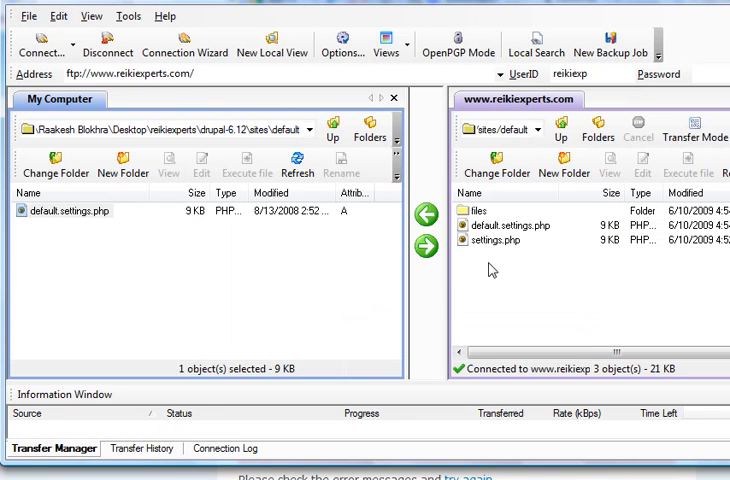
mouse_move(492, 270)
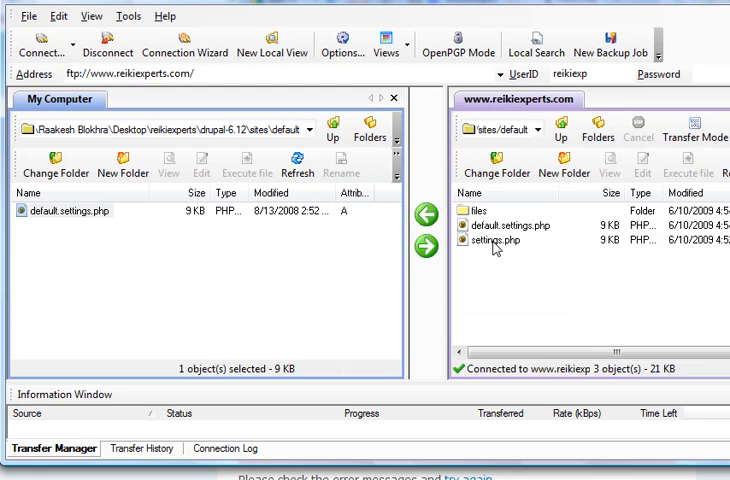
click(497, 240)
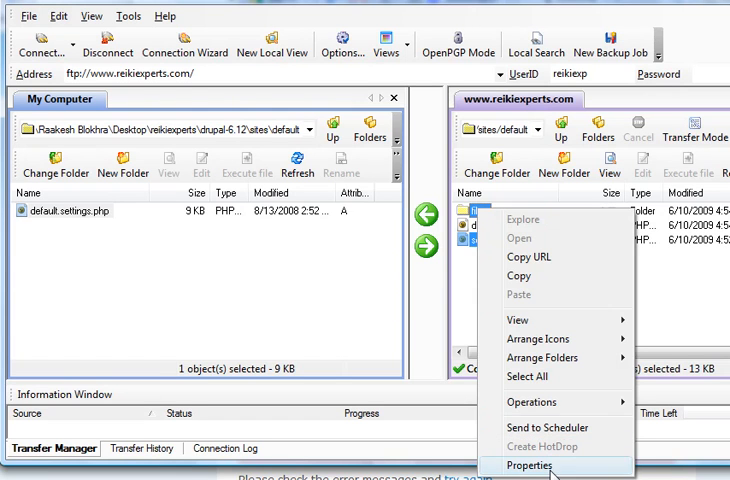
click(529, 465)
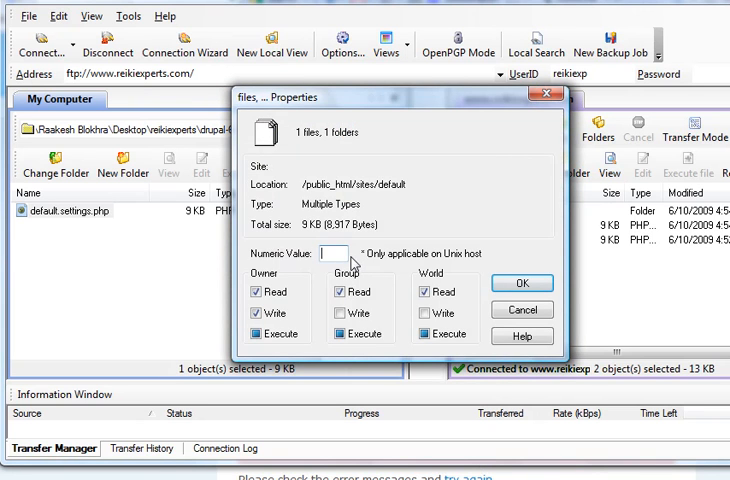
text(777)
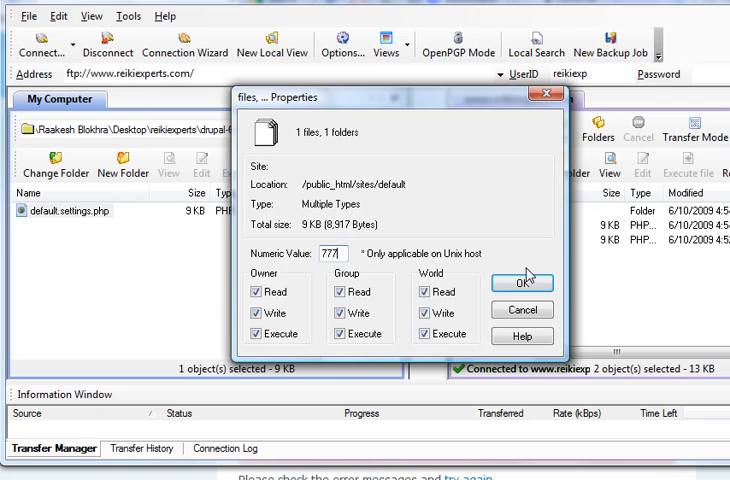
click(521, 282)
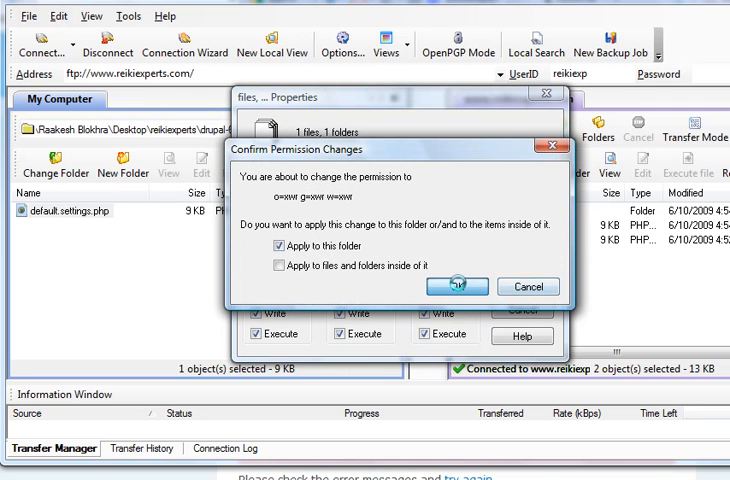
click(456, 286)
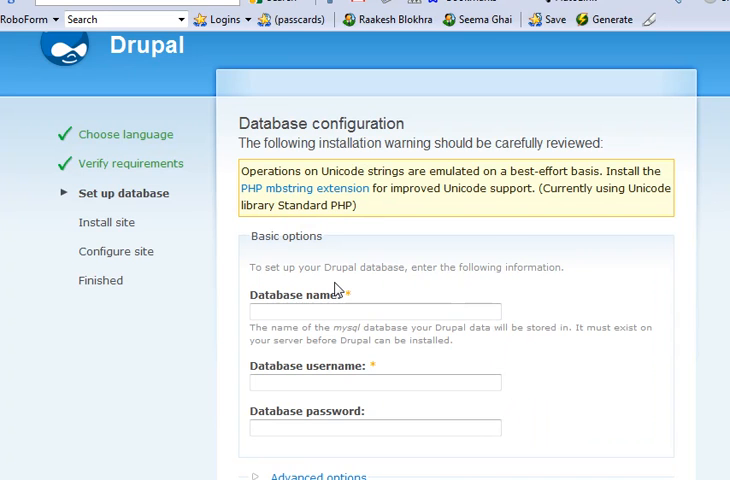
Enter reikiexp_drupal as database name and username with the password, declining RoboForm's save prompt
click(376, 311)
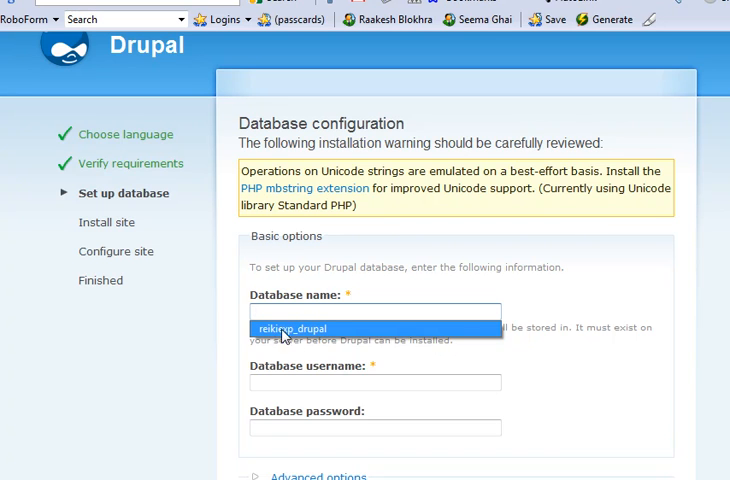
click(303, 329)
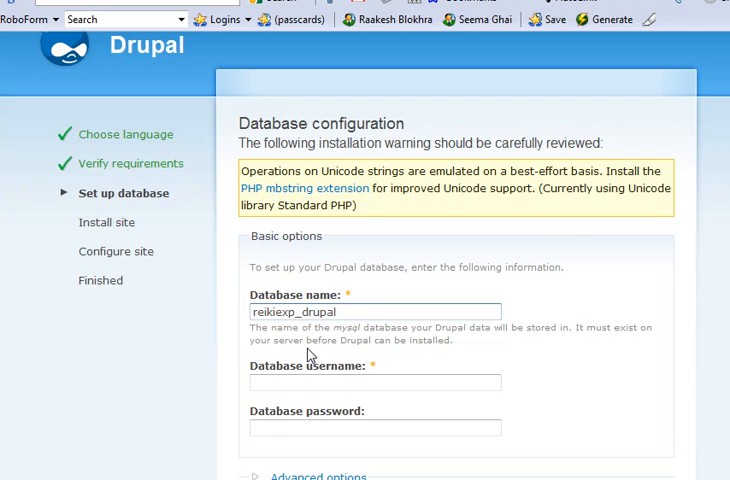
click(375, 383)
text(reikiexp_drupal)
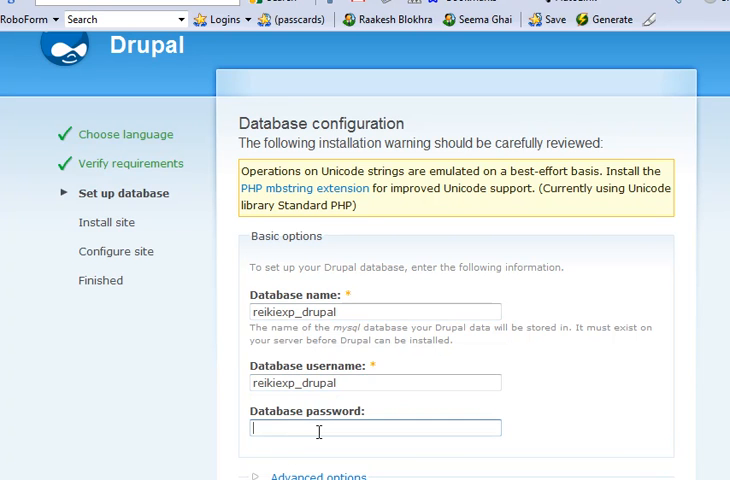
text(•••)
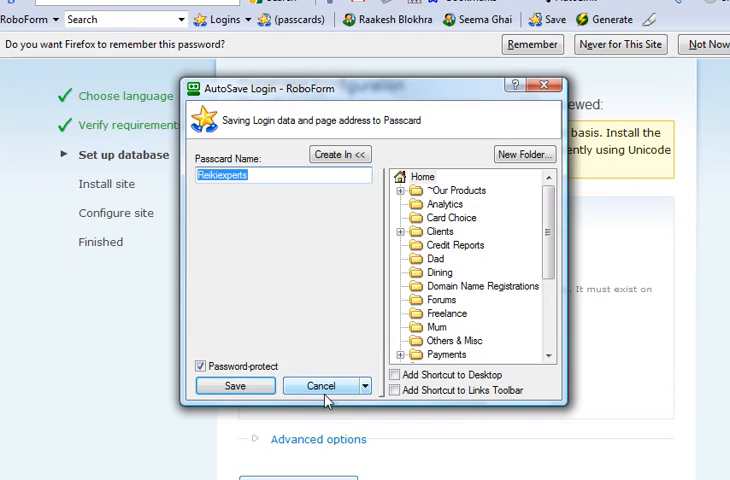
click(320, 385)
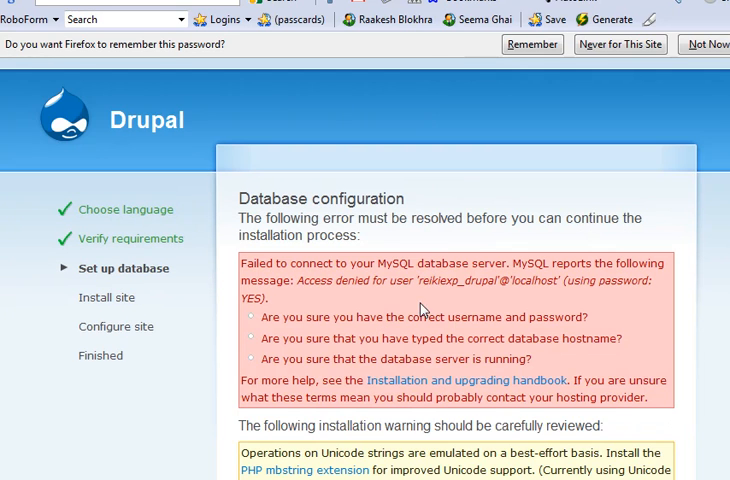
Submit the database settings again and retype the password after the access-denied error
scroll(down, 3)
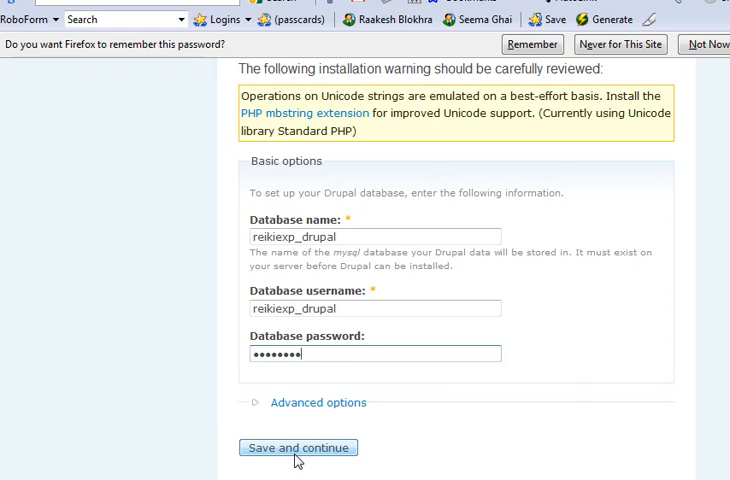
click(298, 447)
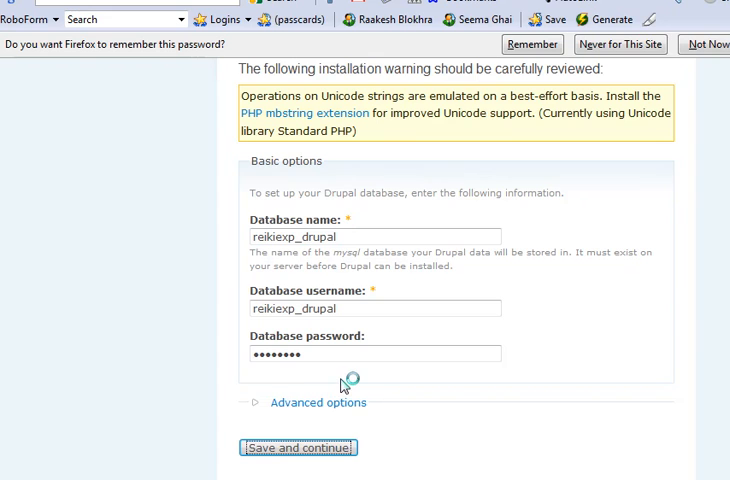
click(297, 447)
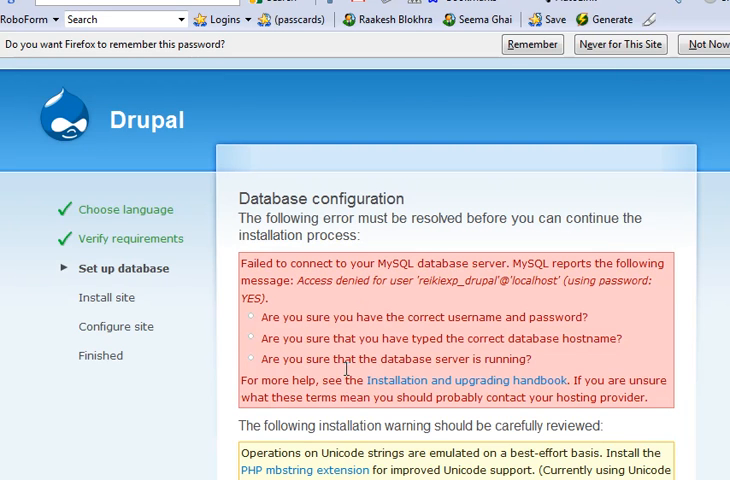
scroll(down, 3)
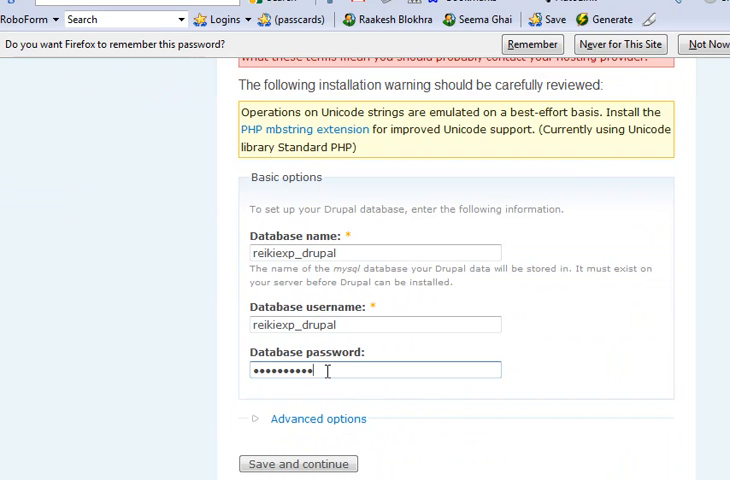
click(297, 463)
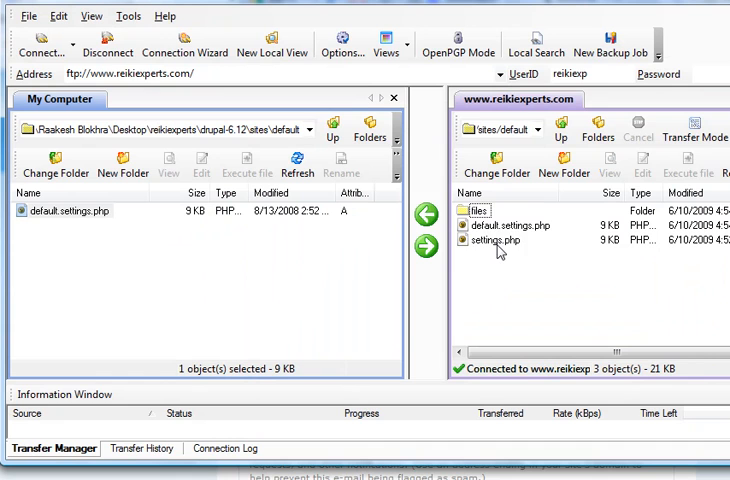
View the 644 permissions of settings.php on the server via Properties
click(497, 240)
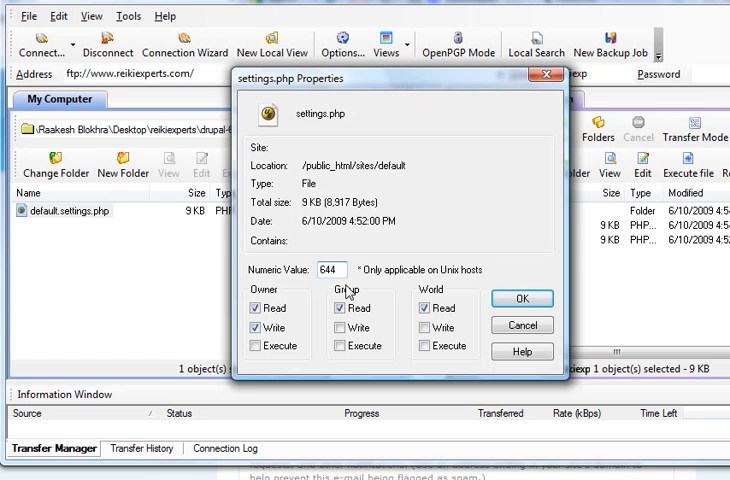
click(521, 298)
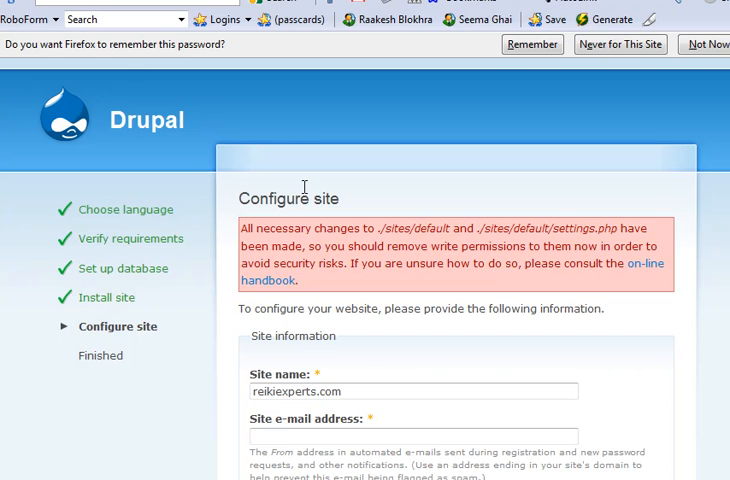
Scroll down the Configure site form showing site name reikiexperts.com
scroll(down, 3)
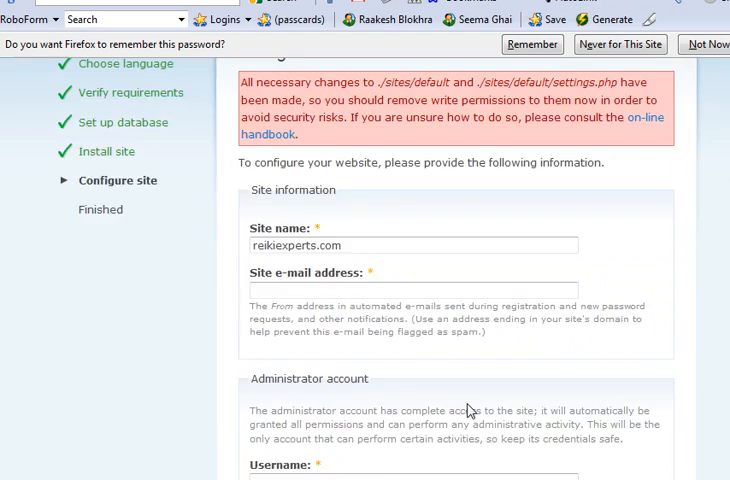